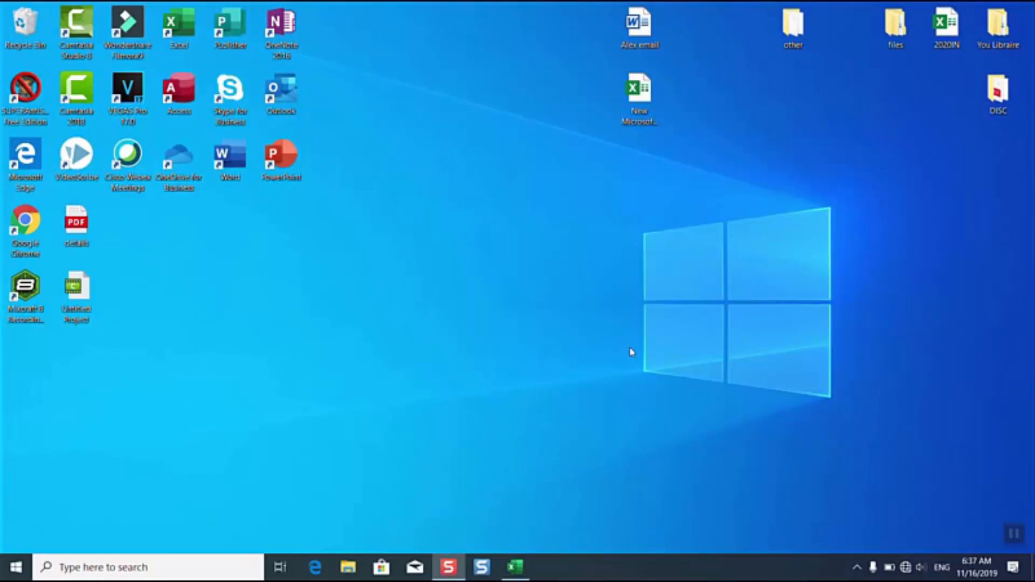
{"action": "mouse_move", "coordinate": [540, 523]}
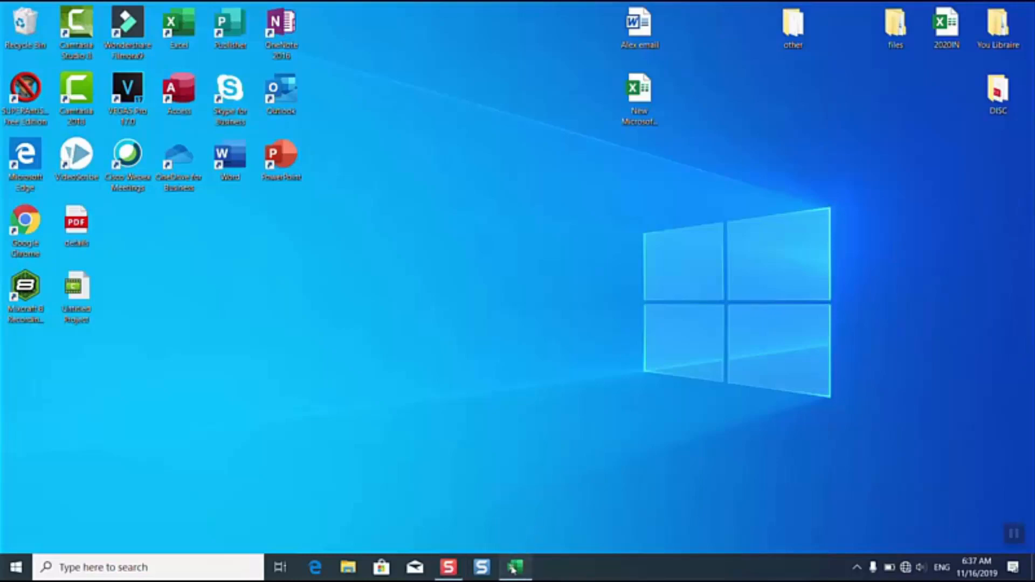
- Select the currency column cells and open More Accounting Formats from the Accounting dropdown
{"action": "left_click", "coordinate": [514, 566]}
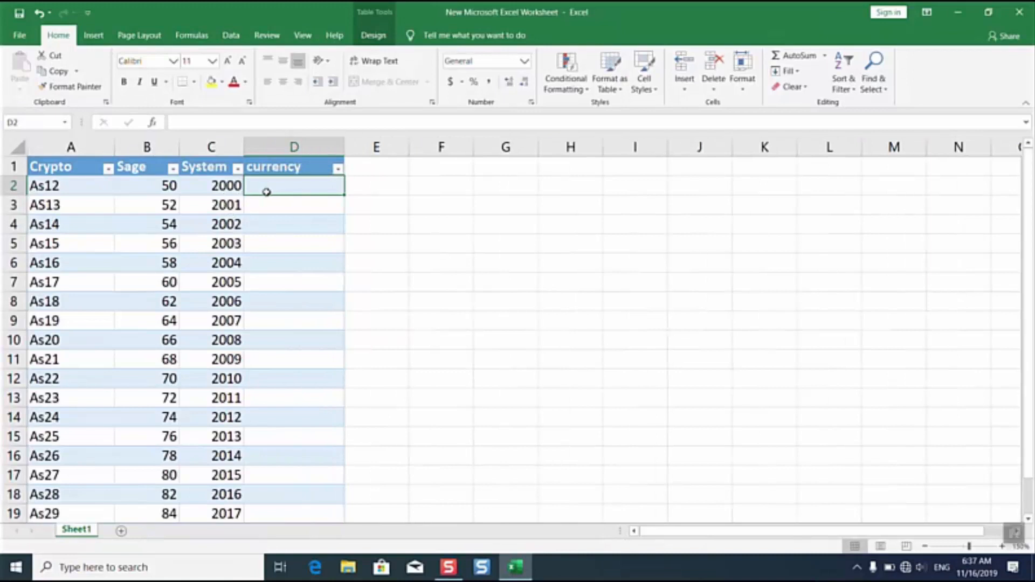
{"action": "mouse_move", "coordinate": [278, 183]}
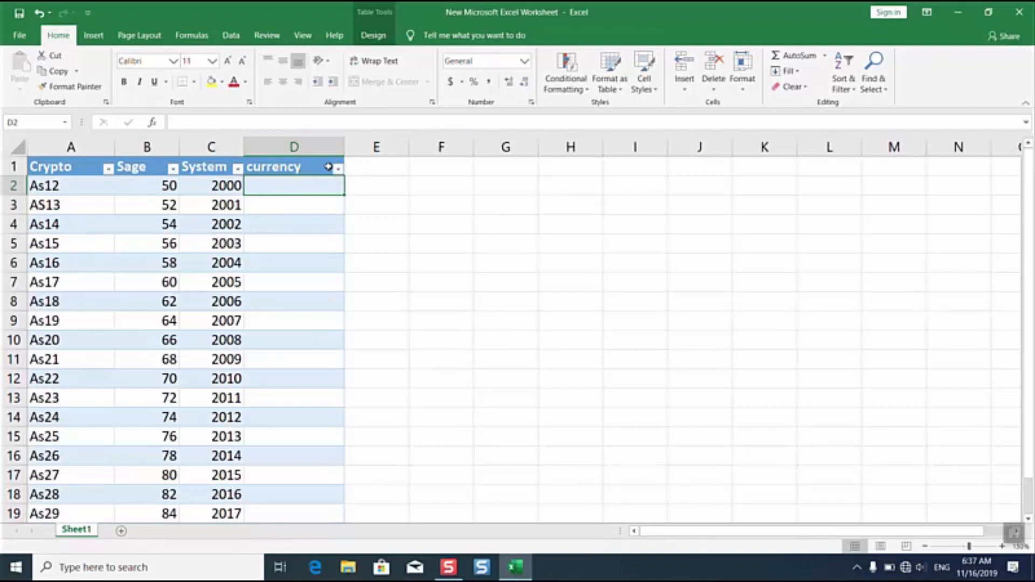
{"action": "left_click", "coordinate": [294, 146]}
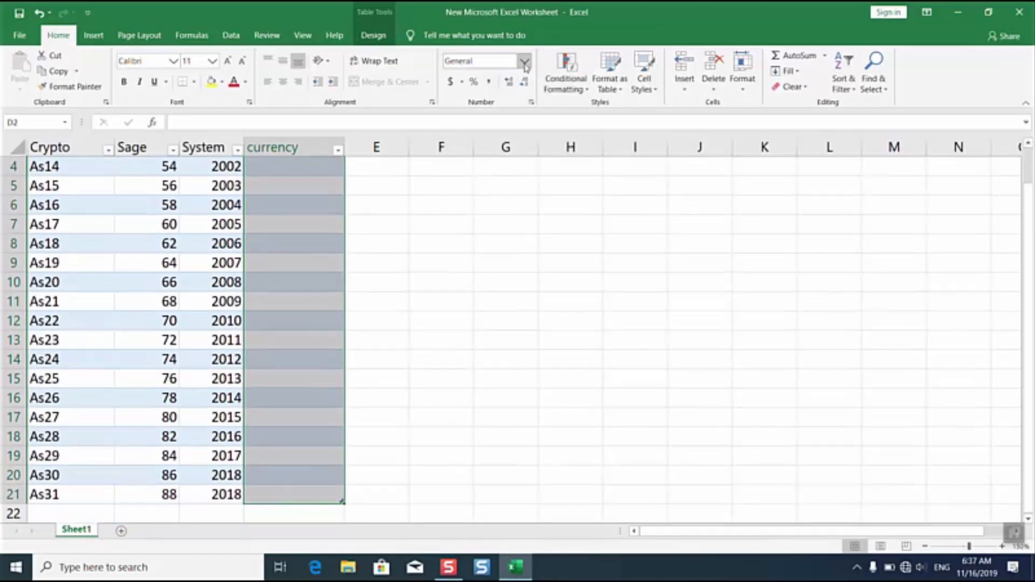
{"action": "left_click", "coordinate": [525, 61]}
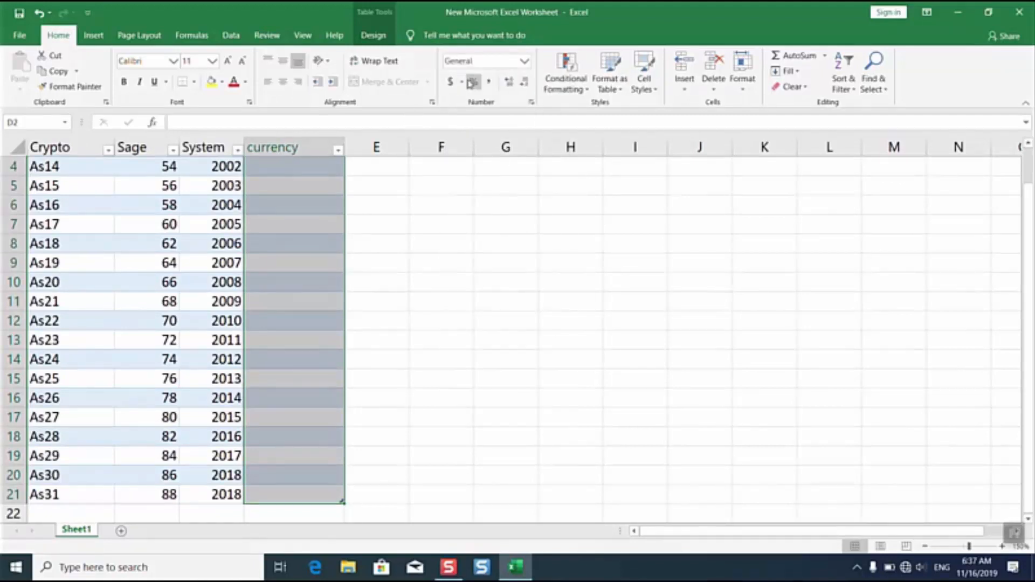
{"action": "left_click", "coordinate": [461, 81]}
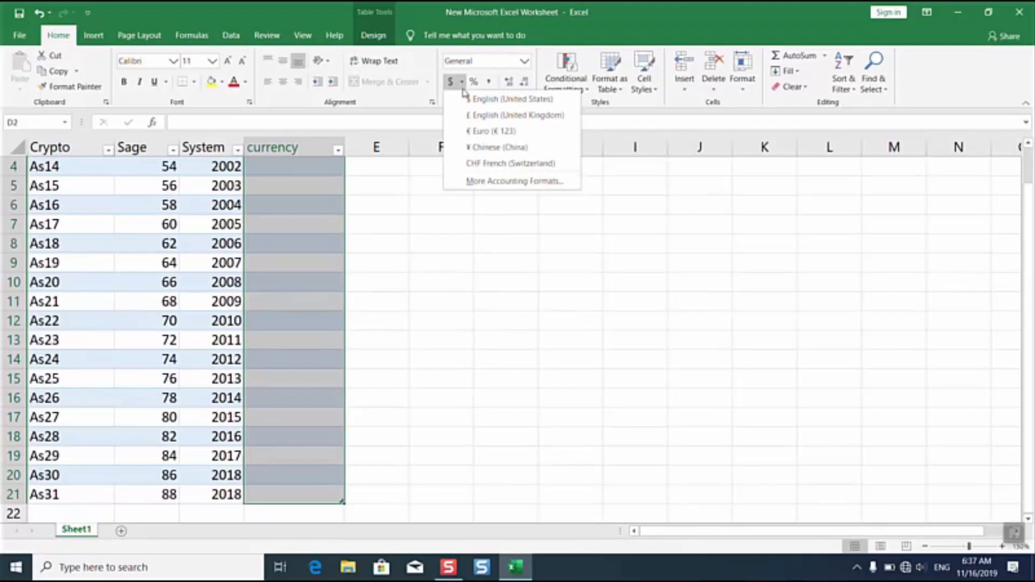
{"action": "mouse_move", "coordinate": [510, 181]}
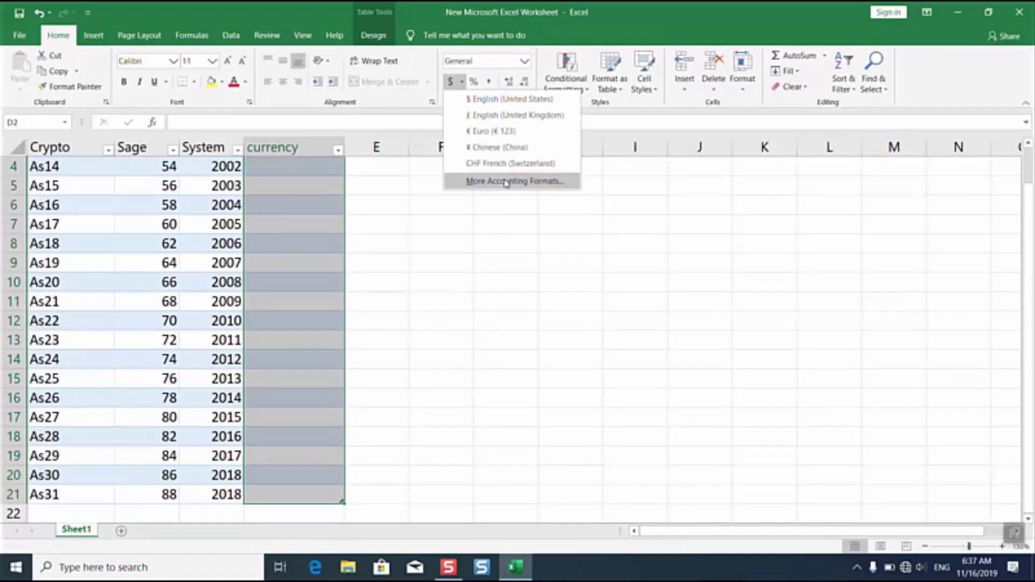
{"action": "left_click", "coordinate": [514, 181]}
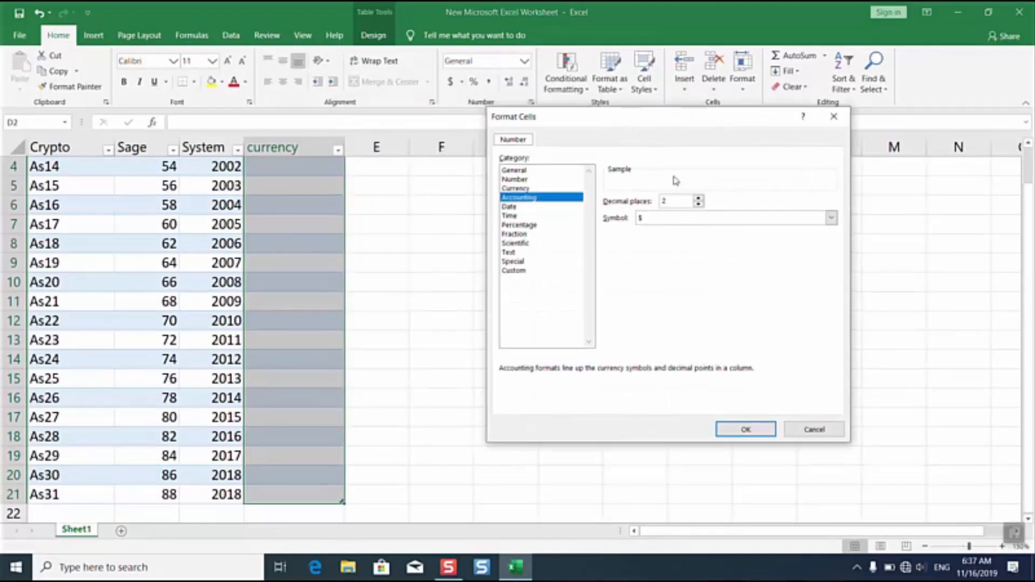
- Choose the EUR symbol in Format Cells and apply the accounting format to column D
{"action": "left_click", "coordinate": [830, 217]}
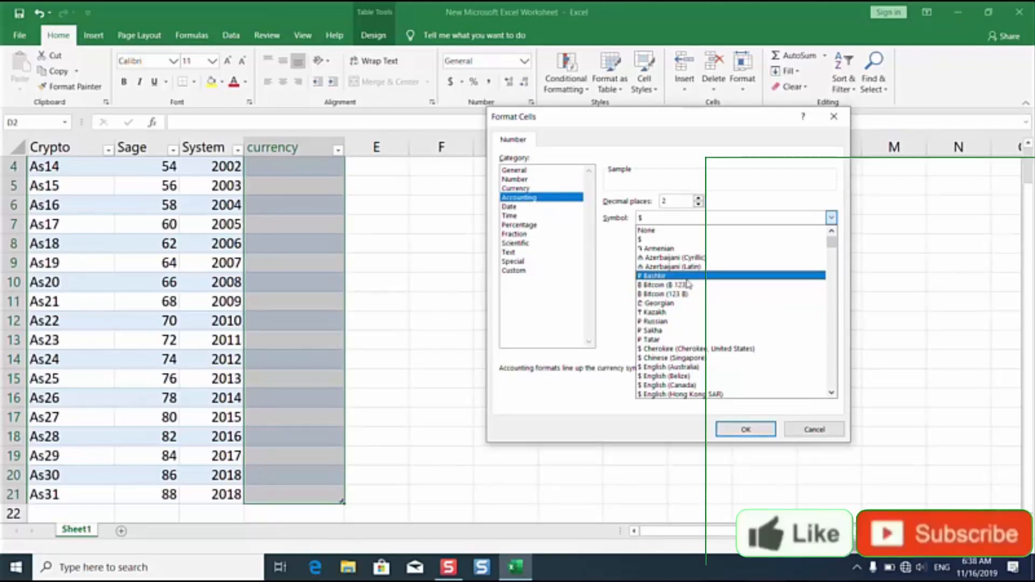
{"action": "scroll", "scroll_direction": "down", "scroll_amount": 3}
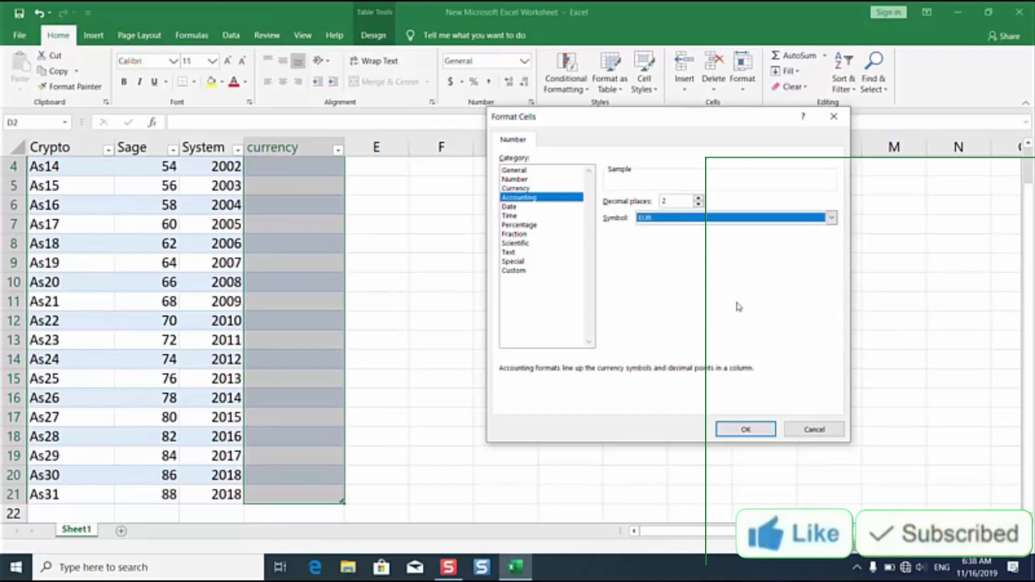
{"action": "left_click", "coordinate": [745, 430]}
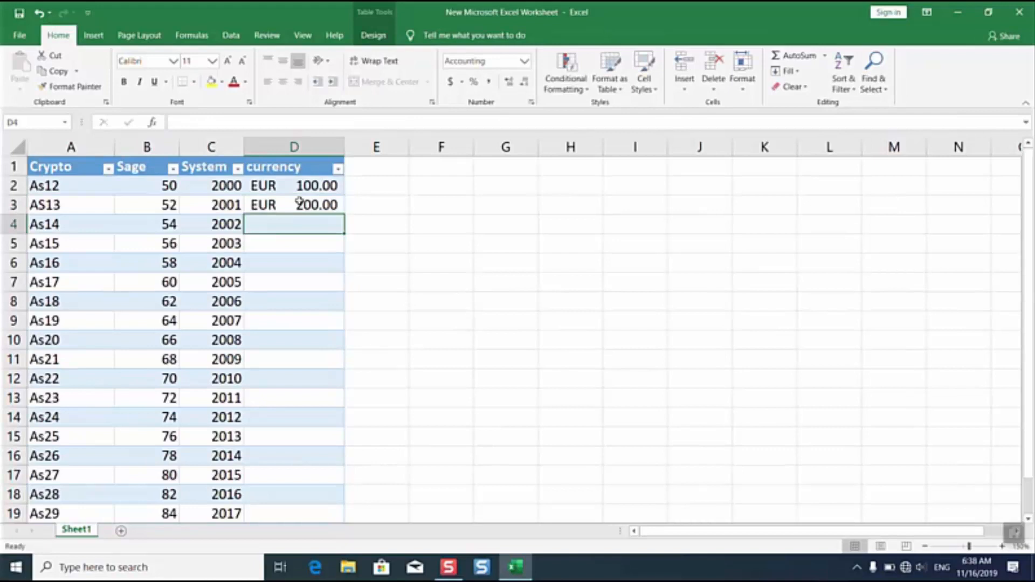
- Enter 231 into the fourth currency cell
{"action": "type", "text": "231"}
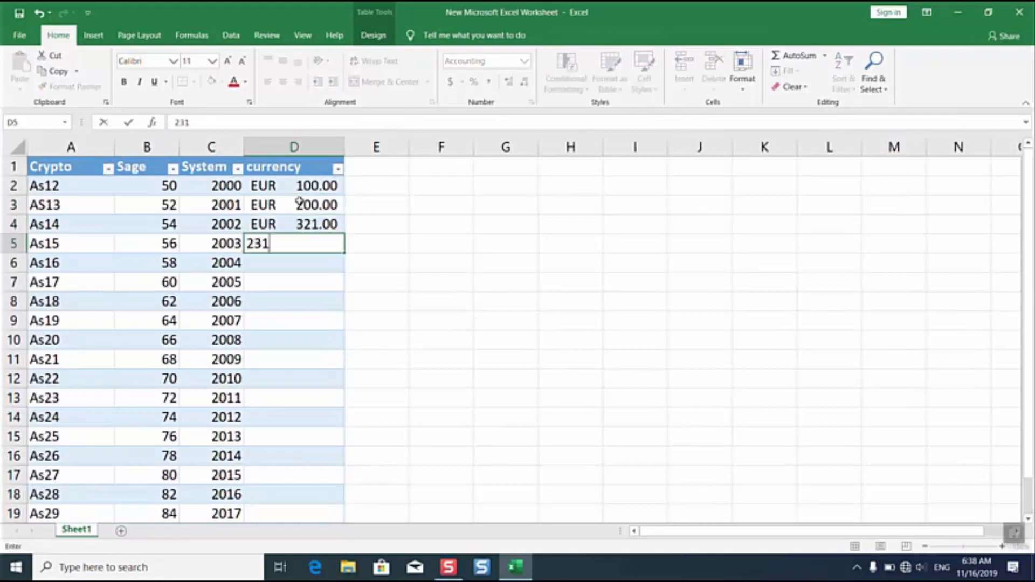
{"action": "key", "text": "Enter"}
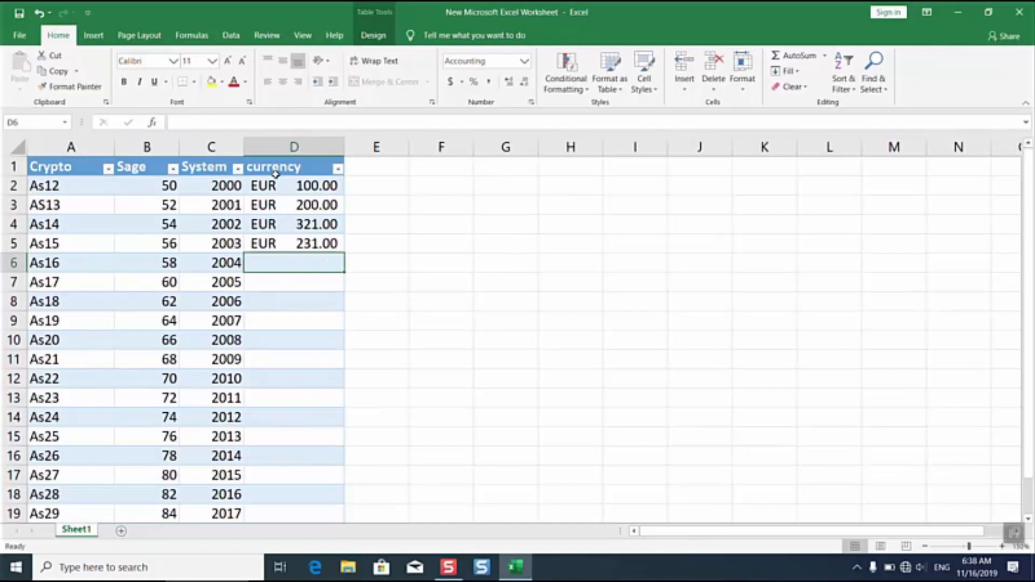
{"action": "mouse_move", "coordinate": [310, 303]}
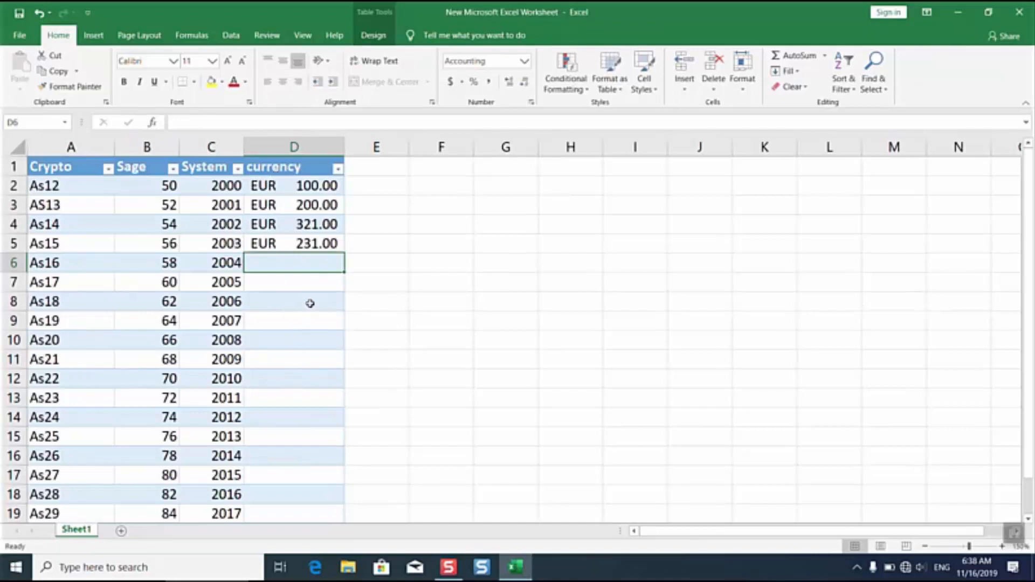
{"action": "mouse_move", "coordinate": [353, 198]}
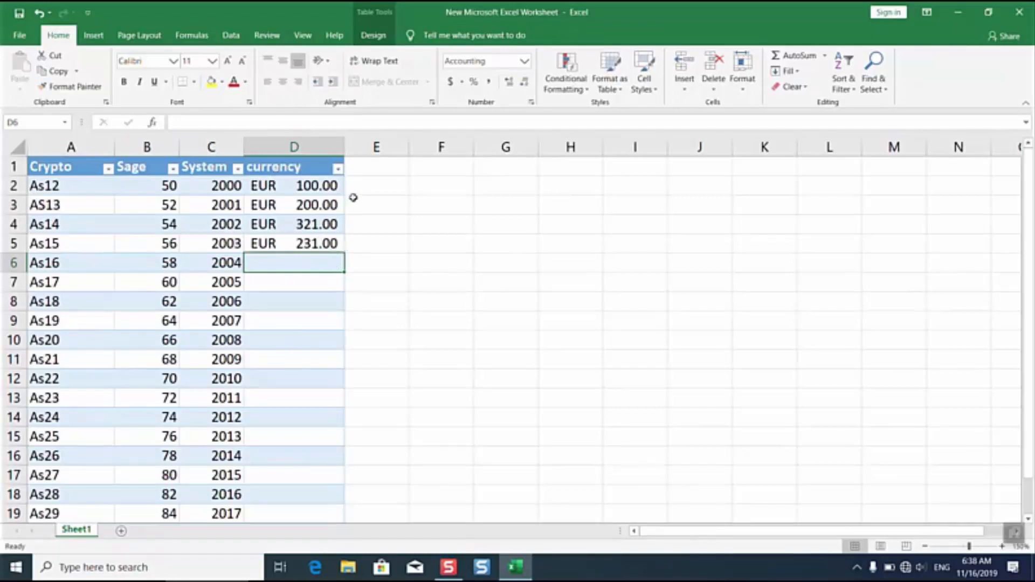
- Apply the default dollar accounting format to amounts D2:D5, replacing EUR
{"action": "left_click_drag", "start_coordinate": [294, 185], "coordinate": [294, 262]}
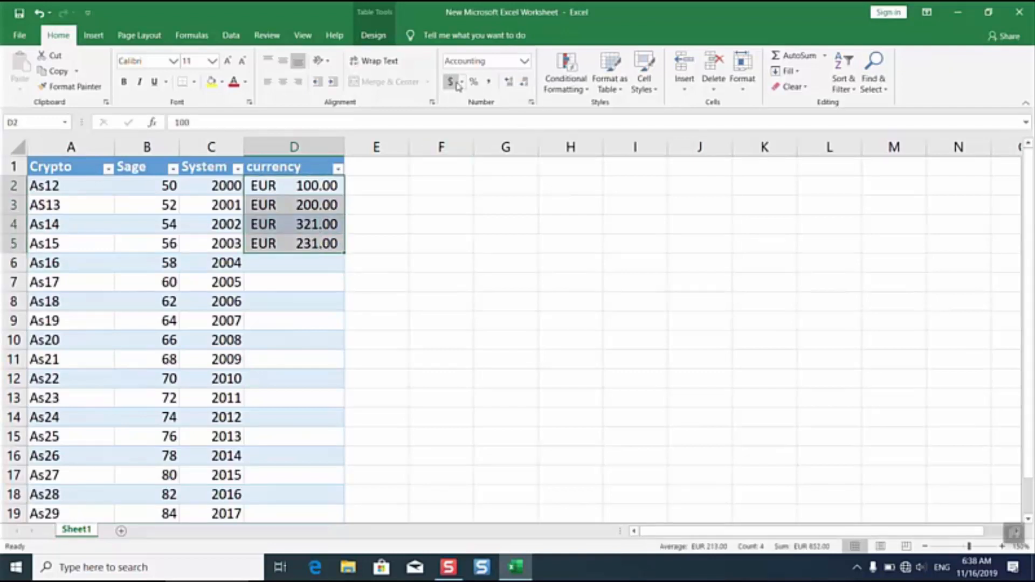
{"action": "mouse_move", "coordinate": [453, 81]}
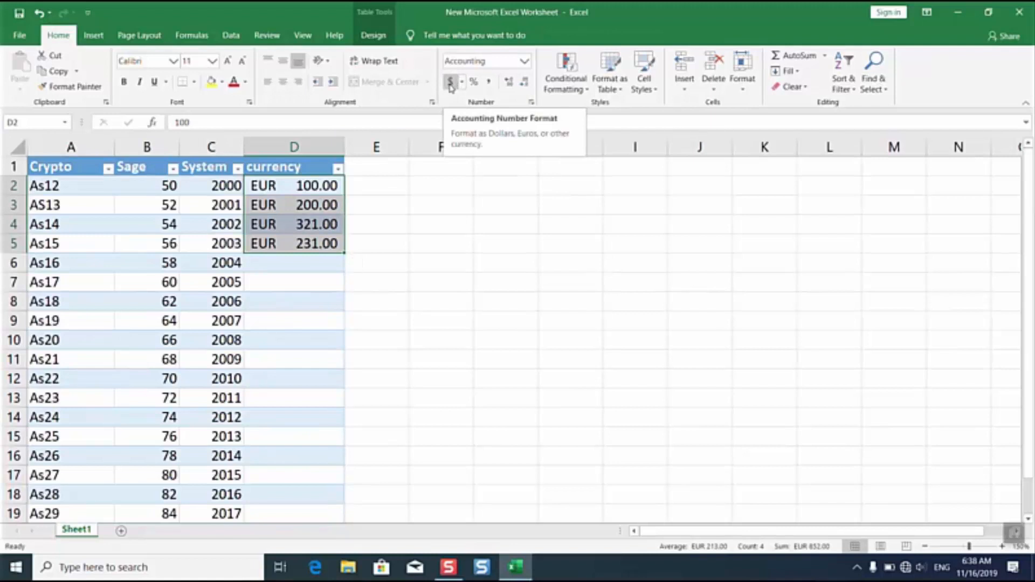
{"action": "left_click", "coordinate": [451, 81]}
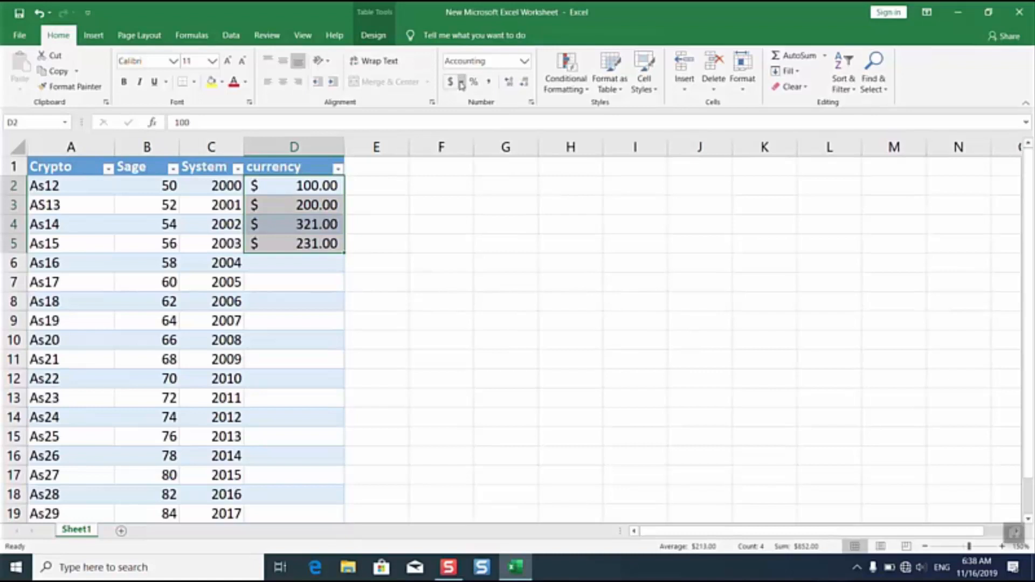
{"action": "left_click", "coordinate": [376, 225]}
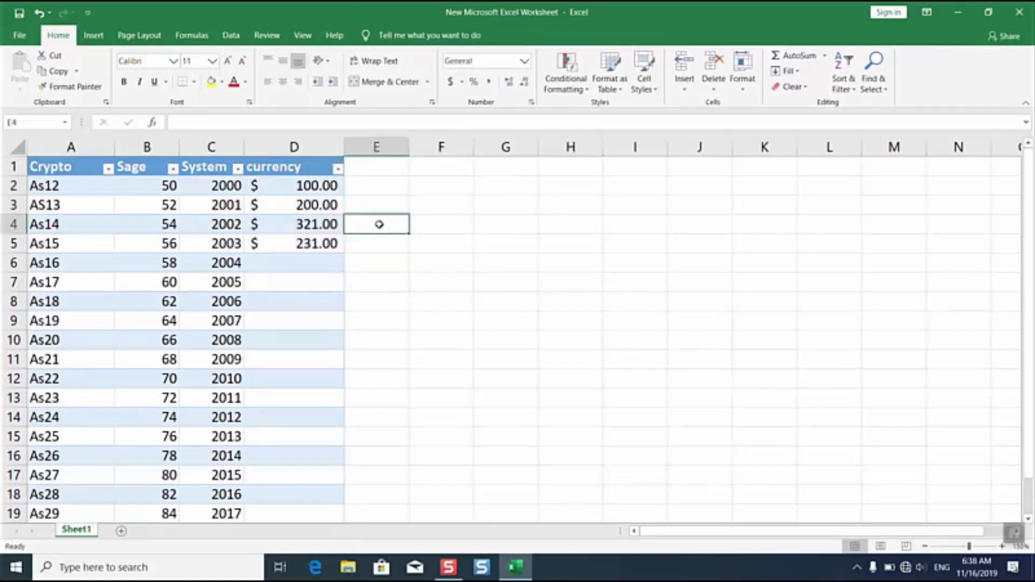